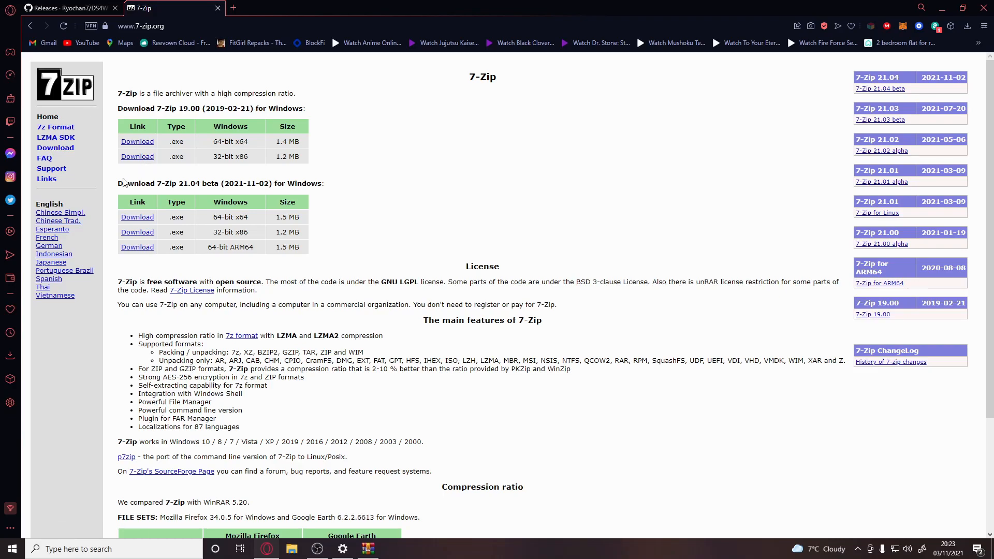
mouse_move(81, 169)
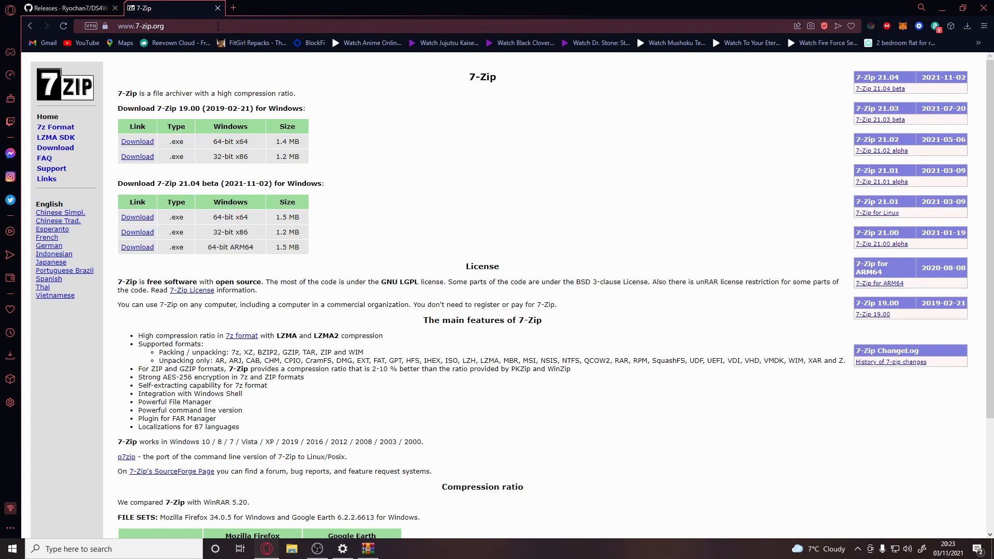
- Show the Ryochan7/DS4Windows releases page with the Version 3.0.18 assets
left_click(70, 8)
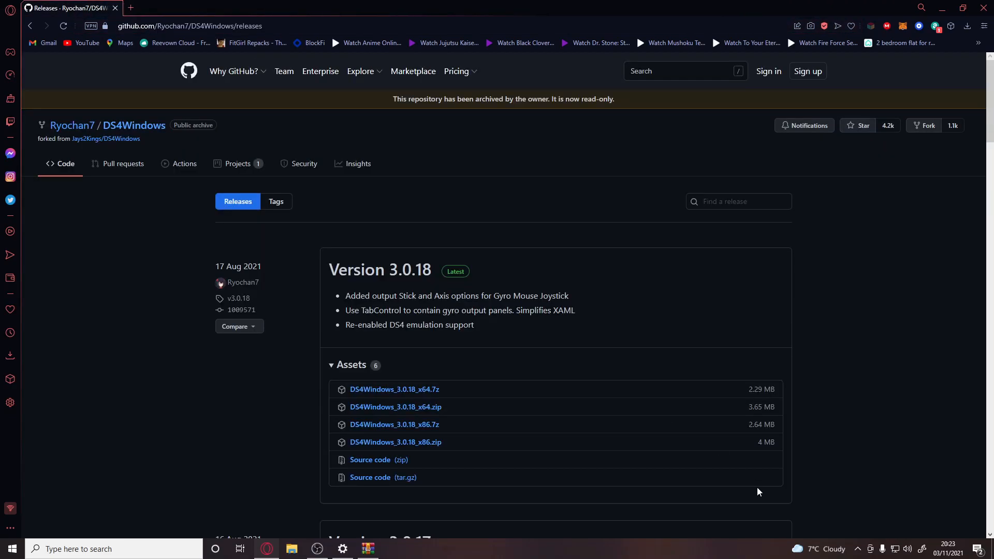
mouse_move(608, 455)
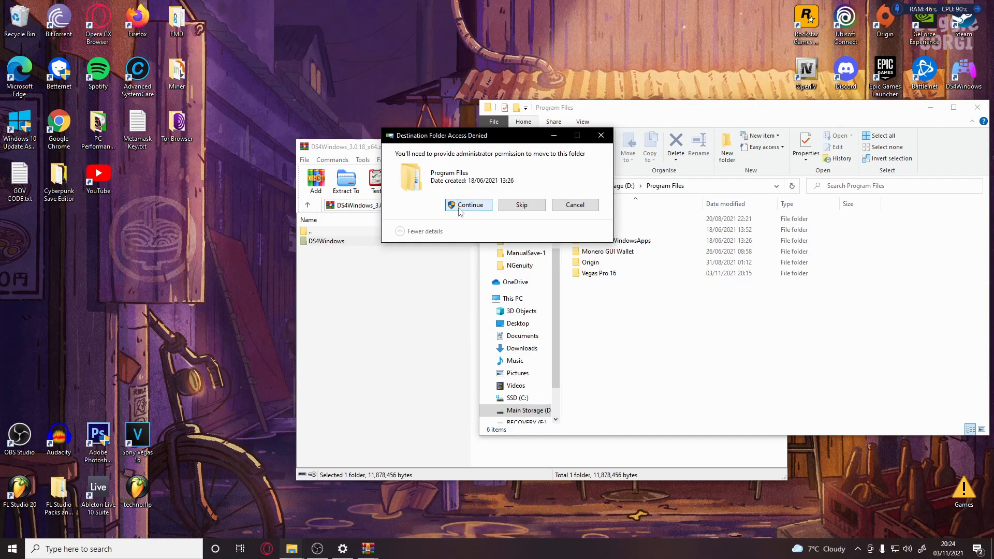
- Approve the access-denied prompt so DS4Windows extracts into D:\Program Files
left_click(574, 205)
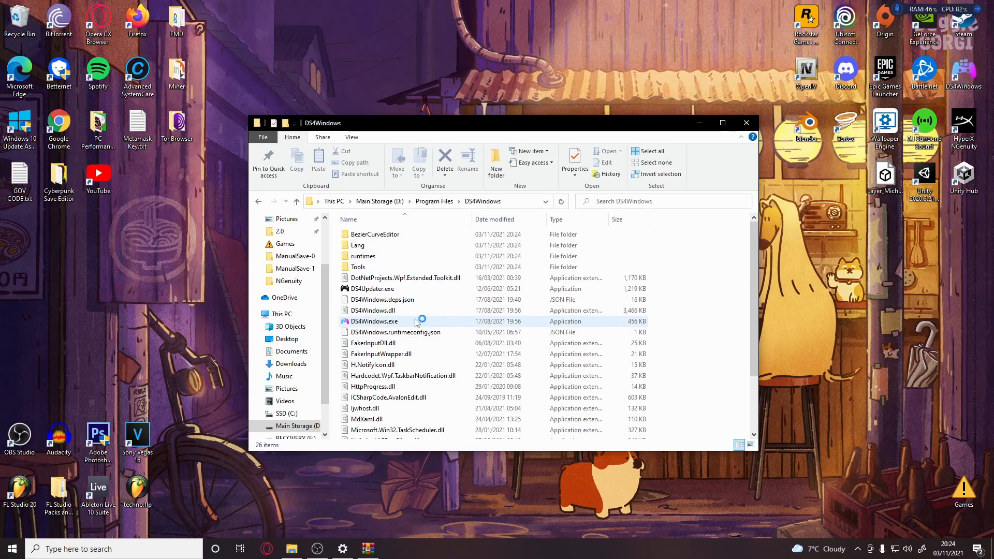
- Launch DS4Windows.exe from D:\Program Files\DS4Windows
double_click(372, 321)
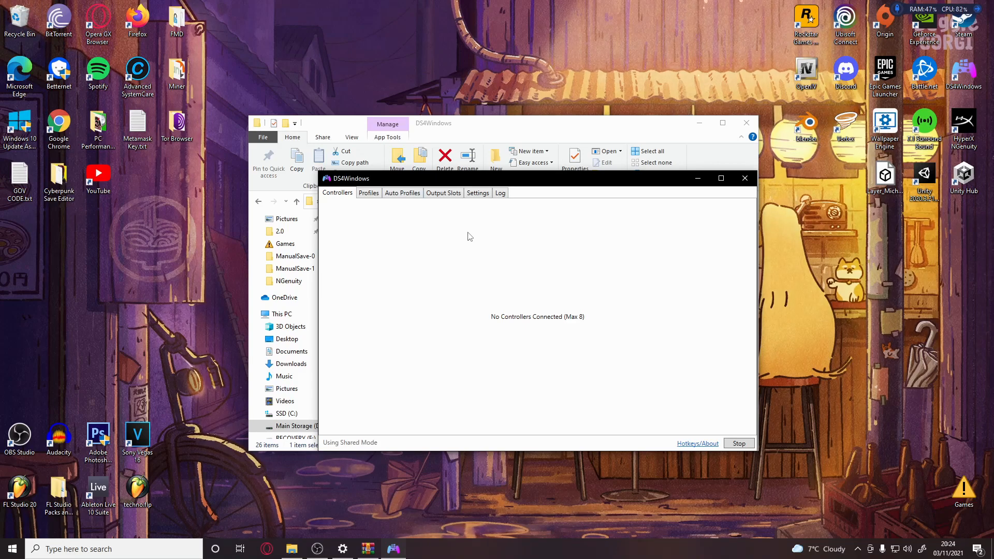
mouse_move(342, 549)
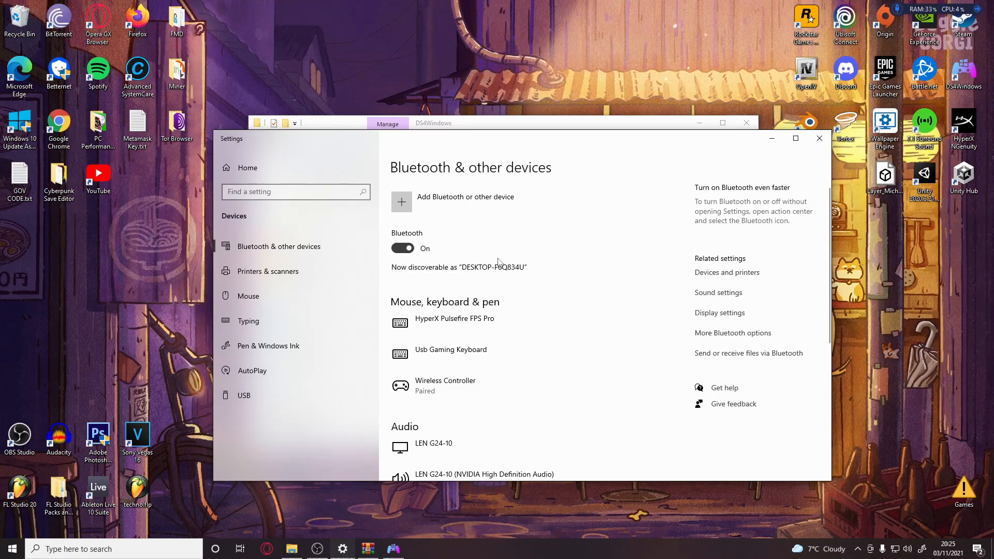
mouse_move(496, 226)
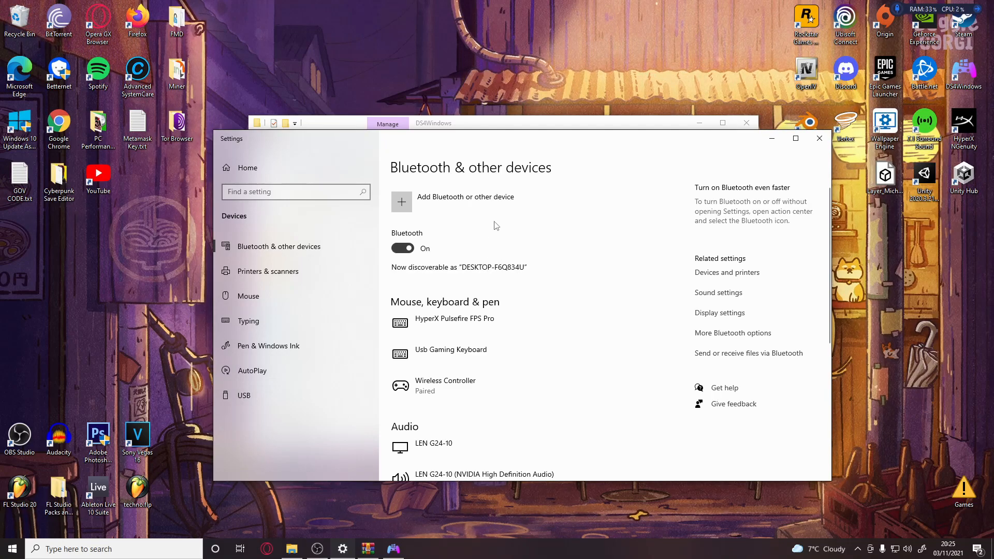
mouse_move(486, 209)
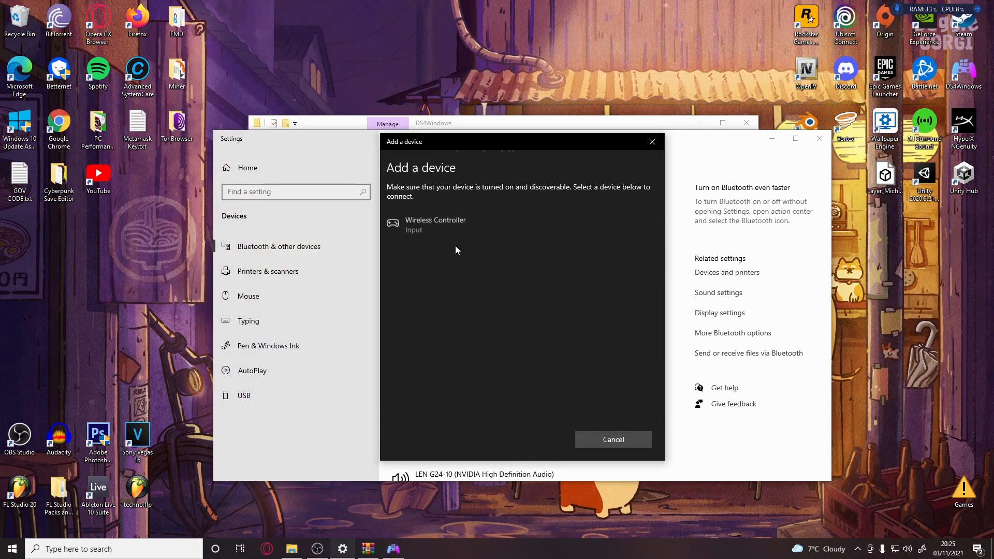
- Pair the Wireless Controller over Bluetooth and close the Add a device window
left_click(435, 223)
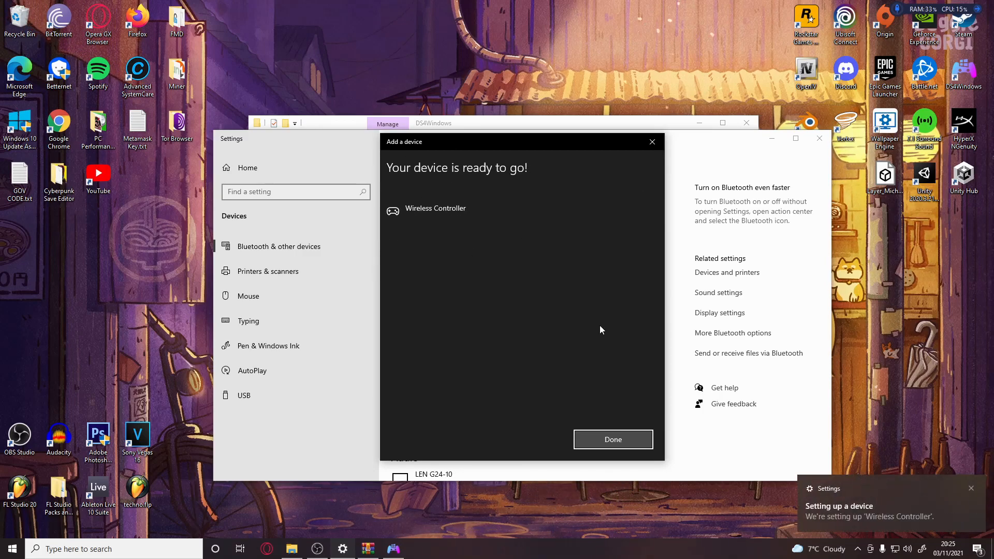
left_click(612, 440)
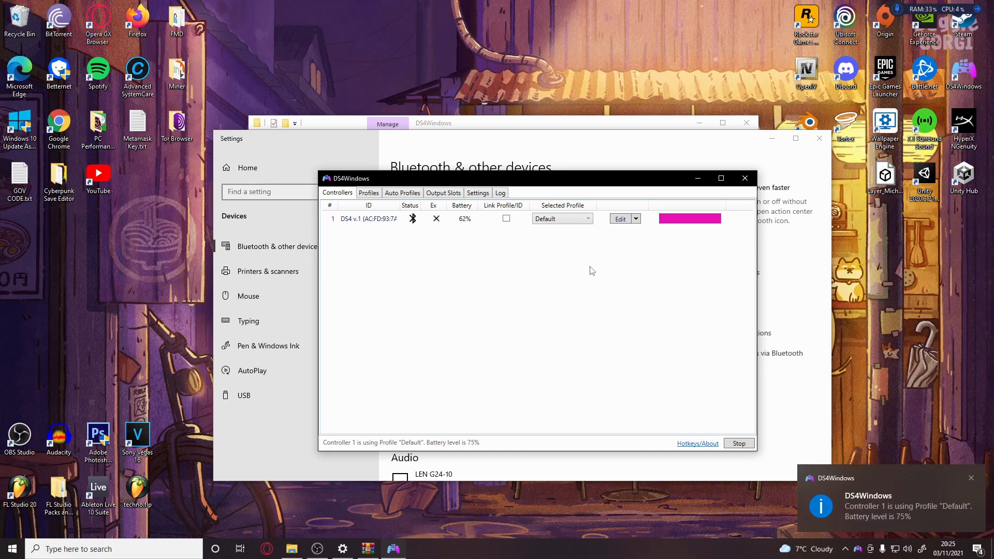
mouse_move(589, 228)
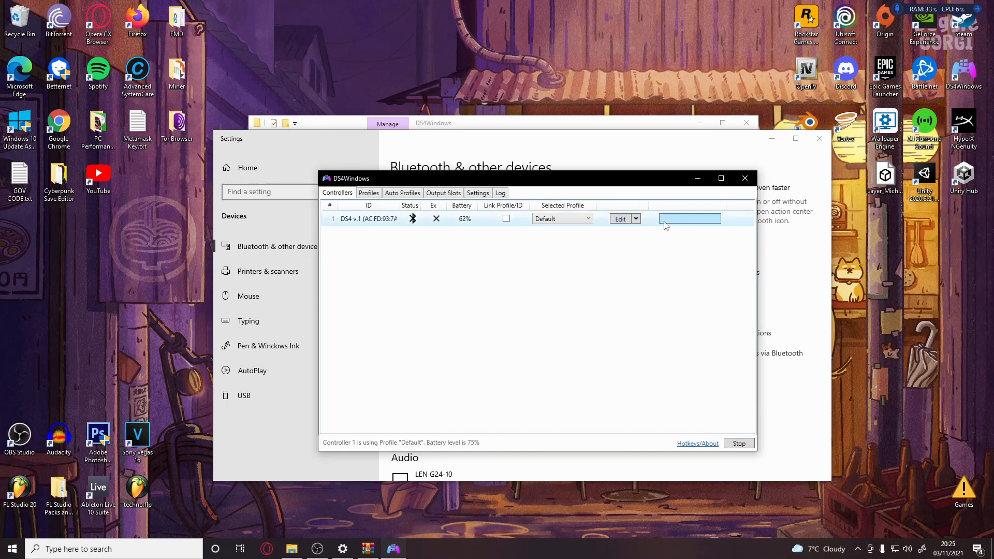
- Change the DS4 controller's light bar colour from magenta to orange
left_click(690, 218)
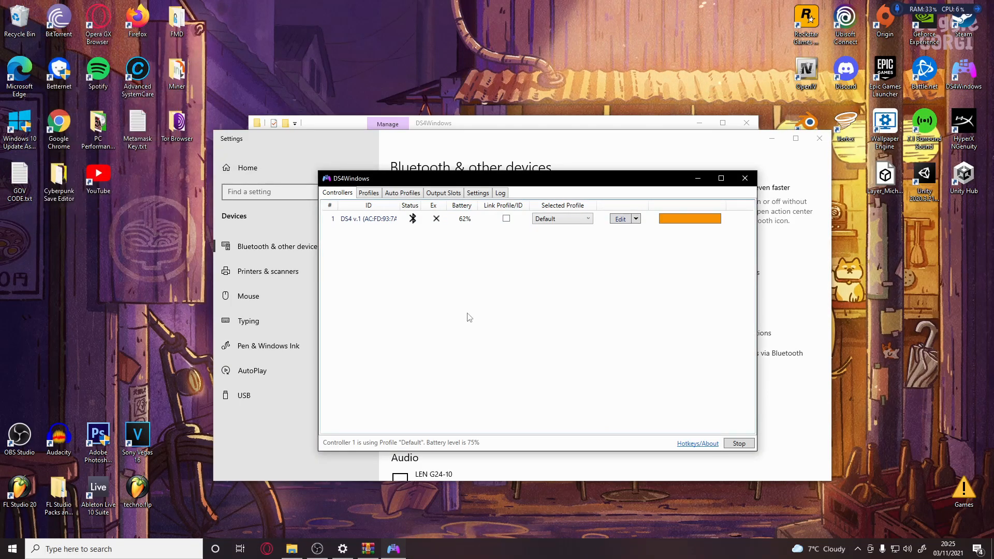
mouse_move(634, 71)
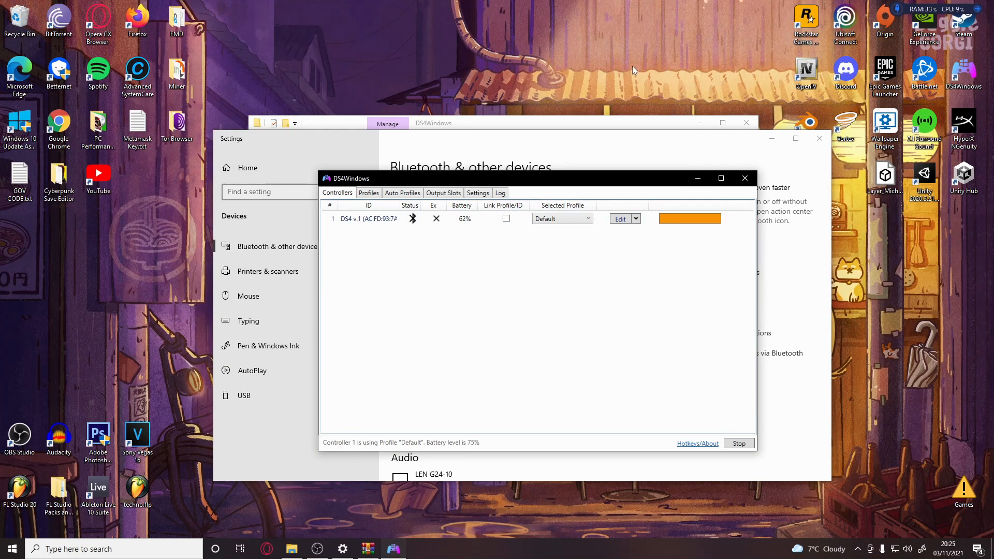